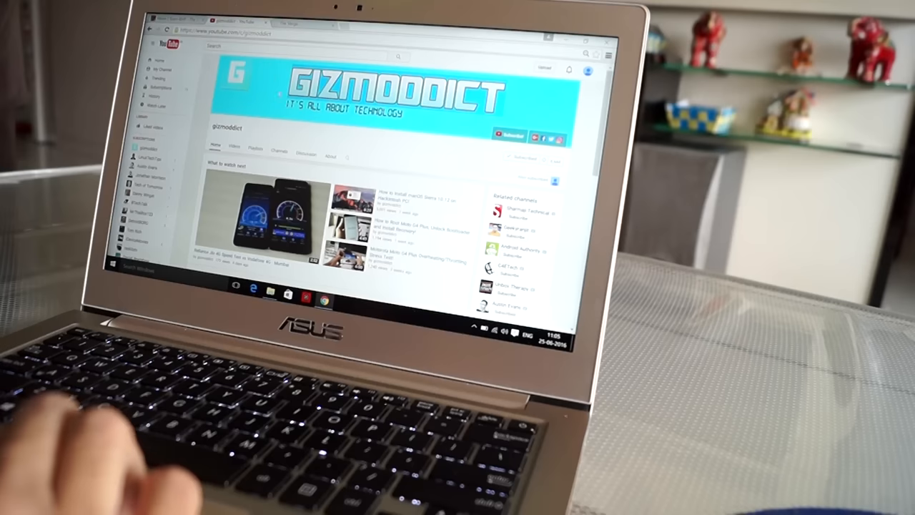
# Scroll through the YouTube channel, The Verge and Team-BHP pages to skim their content.
pyautogui.scroll(-3)
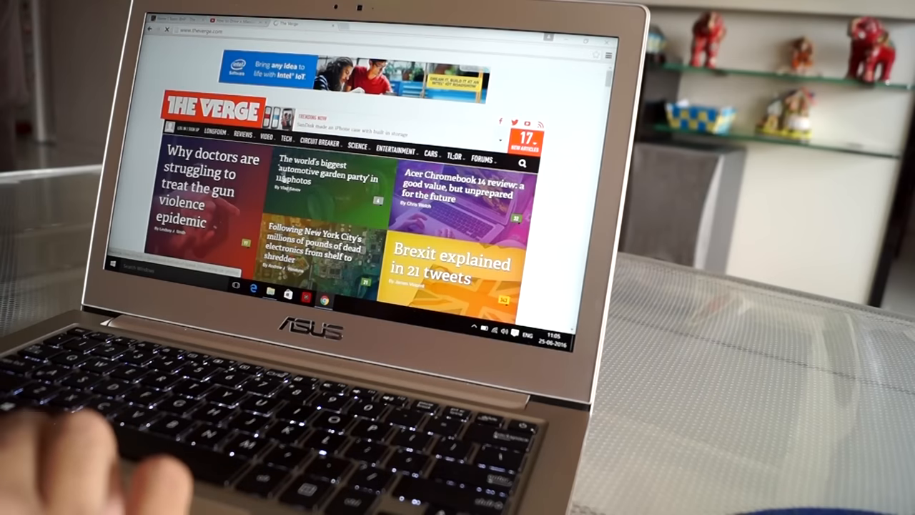
pyautogui.scroll(-3)
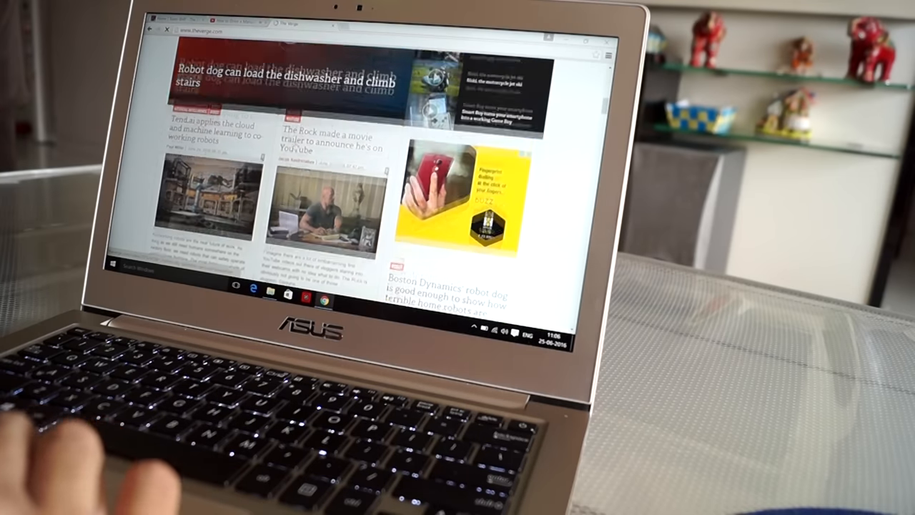
pyautogui.scroll(3)
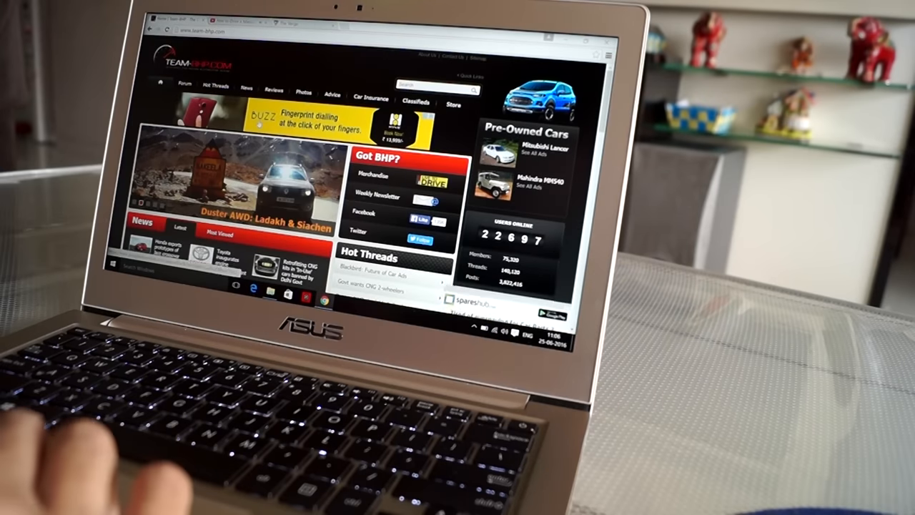
pyautogui.scroll(-3)
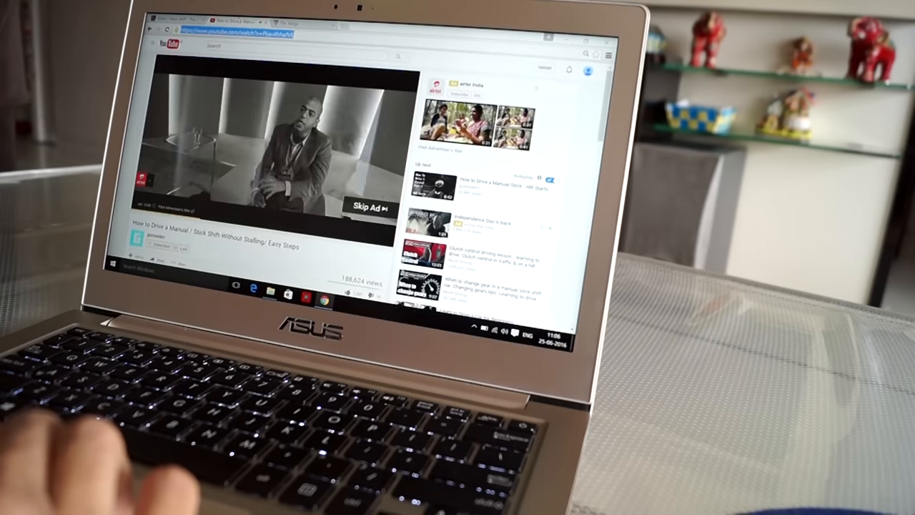
# Leave the YouTube video and bring up the Adobe Premiere Pro editing project.
pyautogui.click(370, 209)
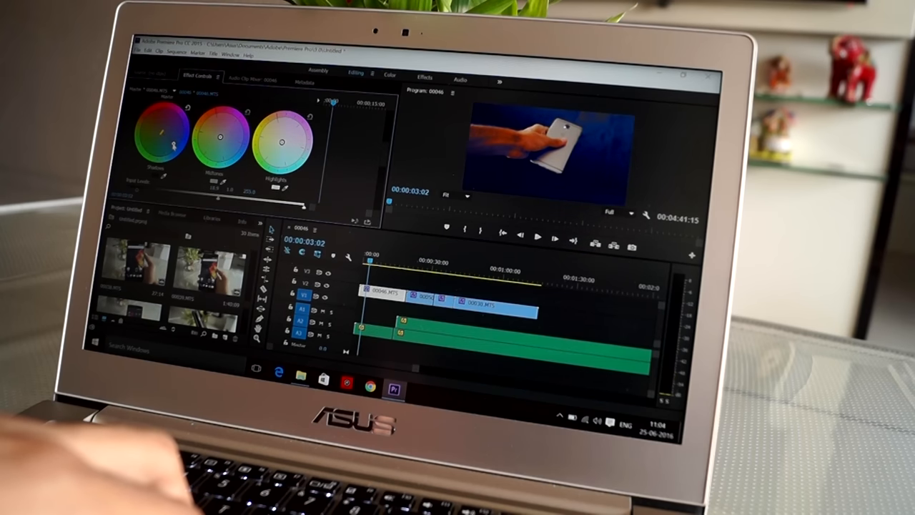
pyautogui.click(538, 237)
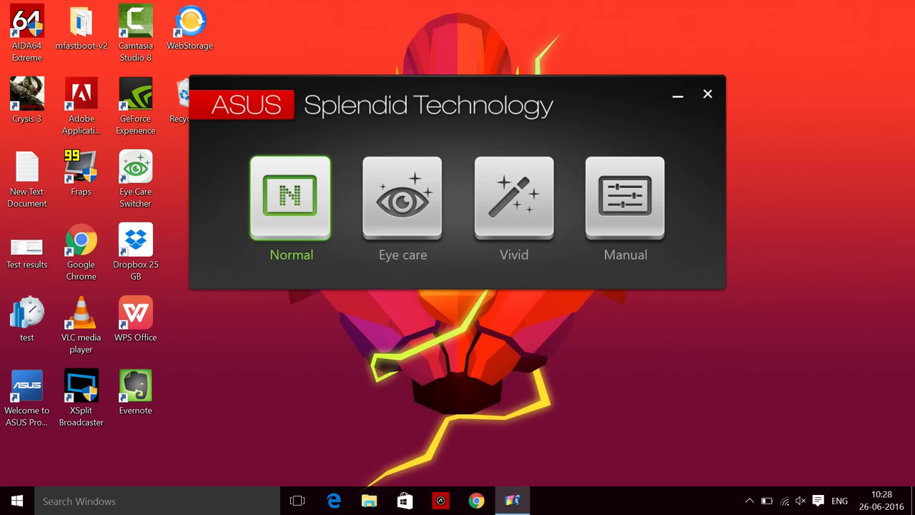
# Close Splendid and show the ASUS folder under All apps in the Start menu.
pyautogui.click(17, 501)
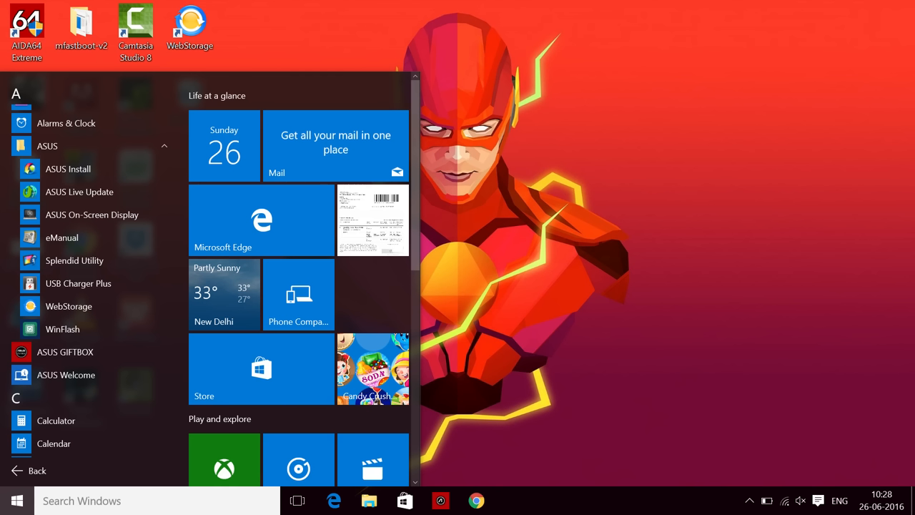